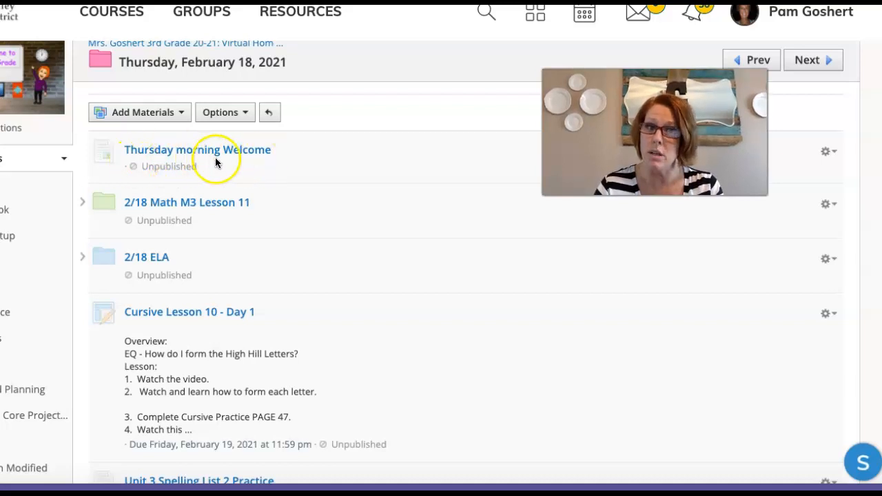
mouse_move(239, 160)
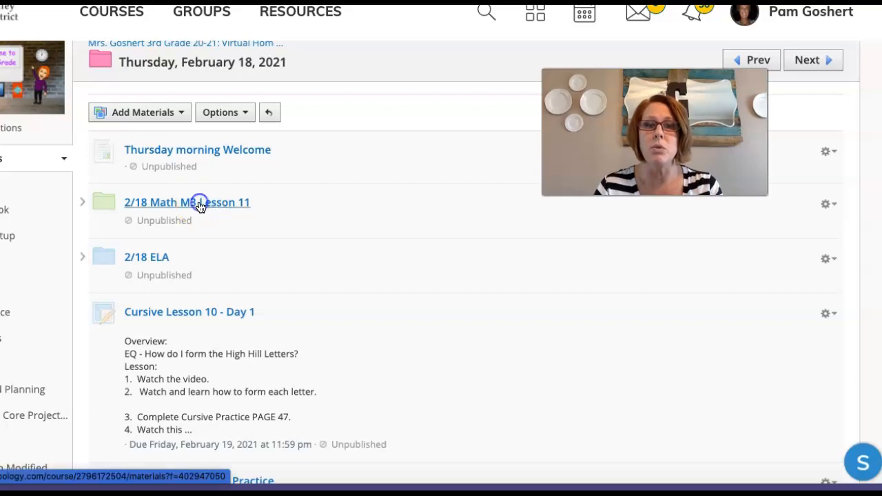
click(186, 202)
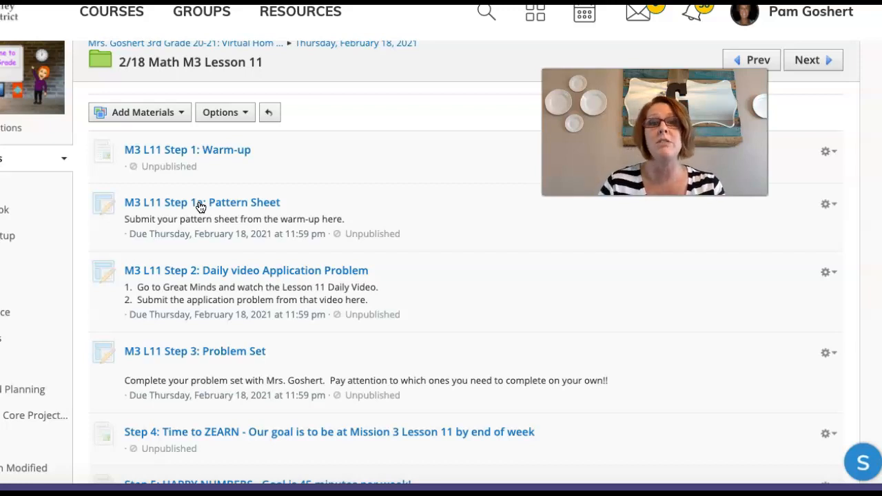
scroll(down, 3)
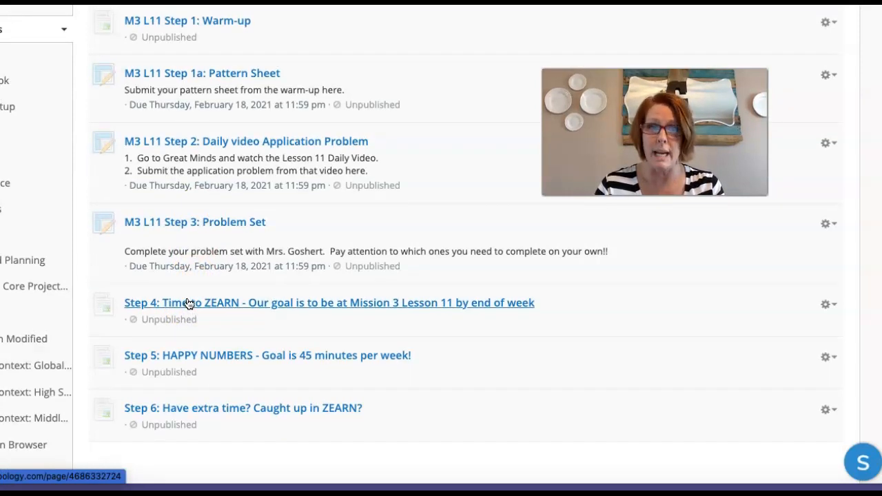
scroll(up, 3)
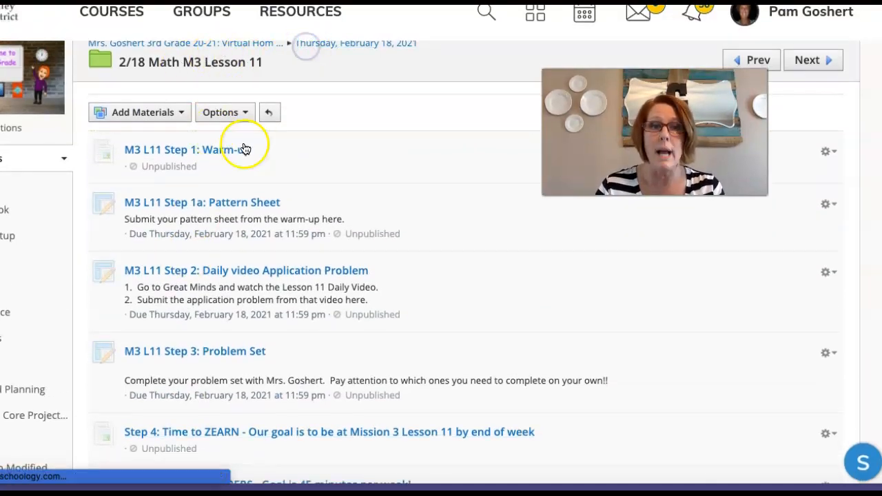
click(355, 43)
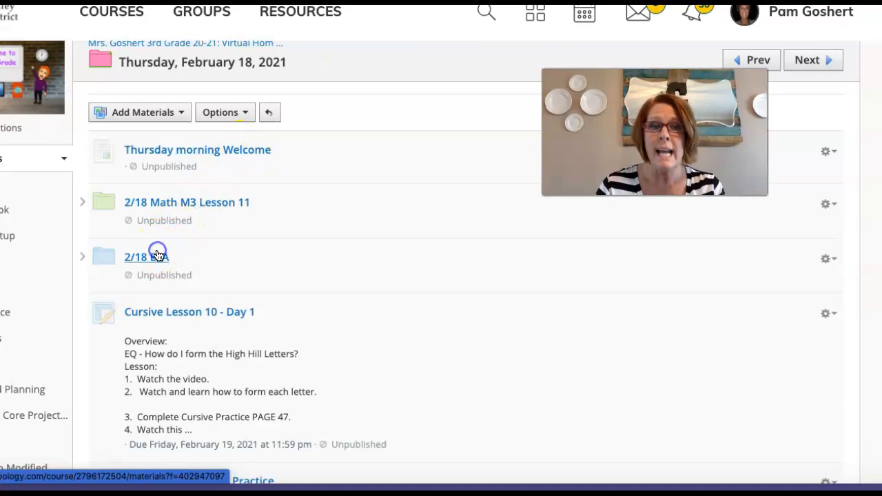
click(141, 257)
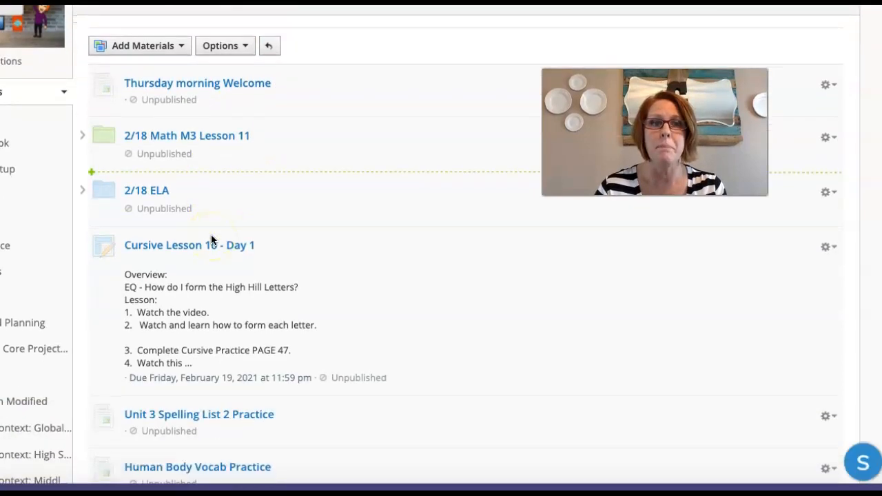
mouse_move(172, 249)
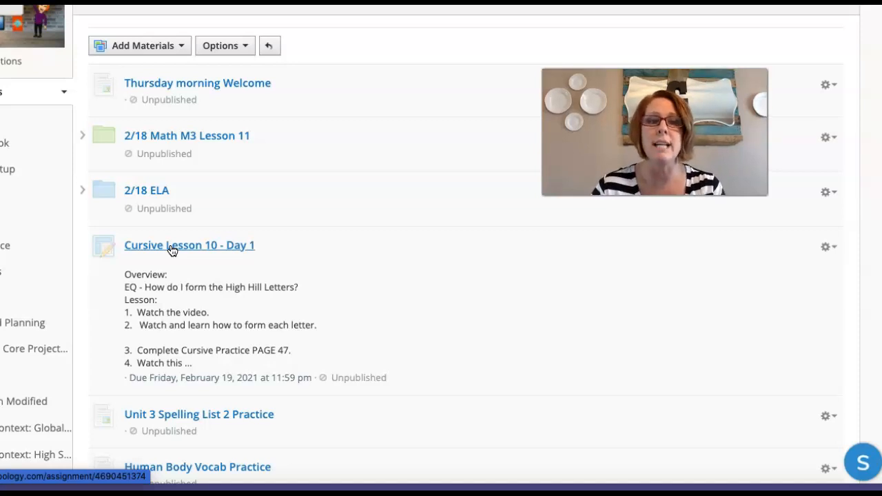
scroll(down, 3)
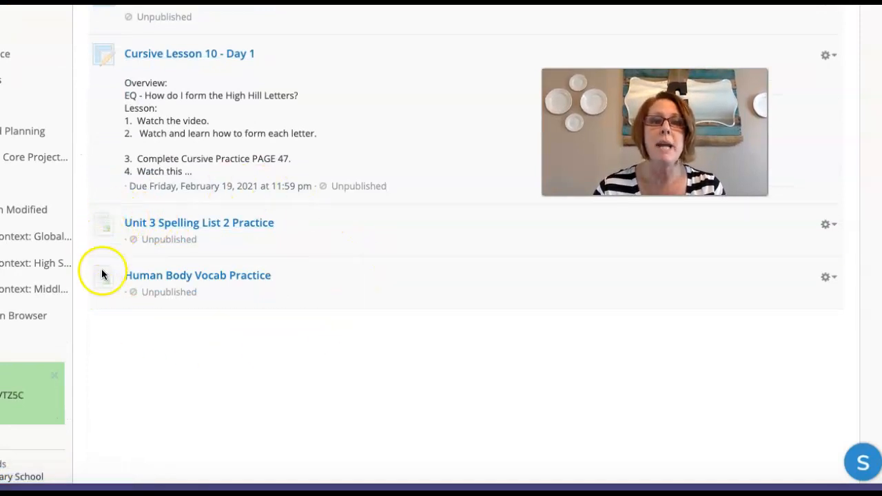
mouse_move(184, 232)
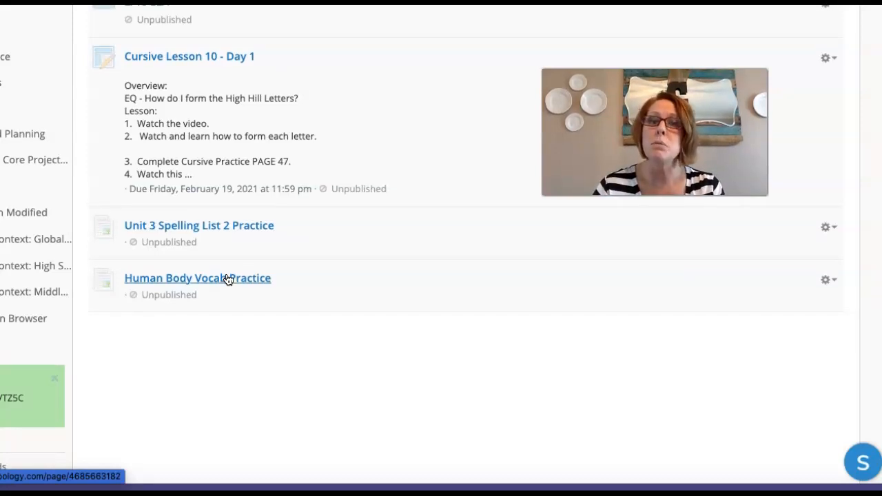
scroll(up, 3)
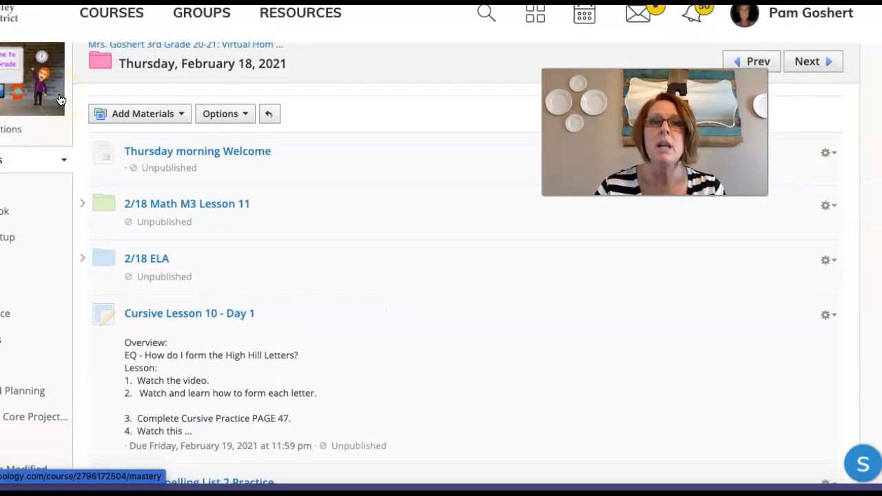